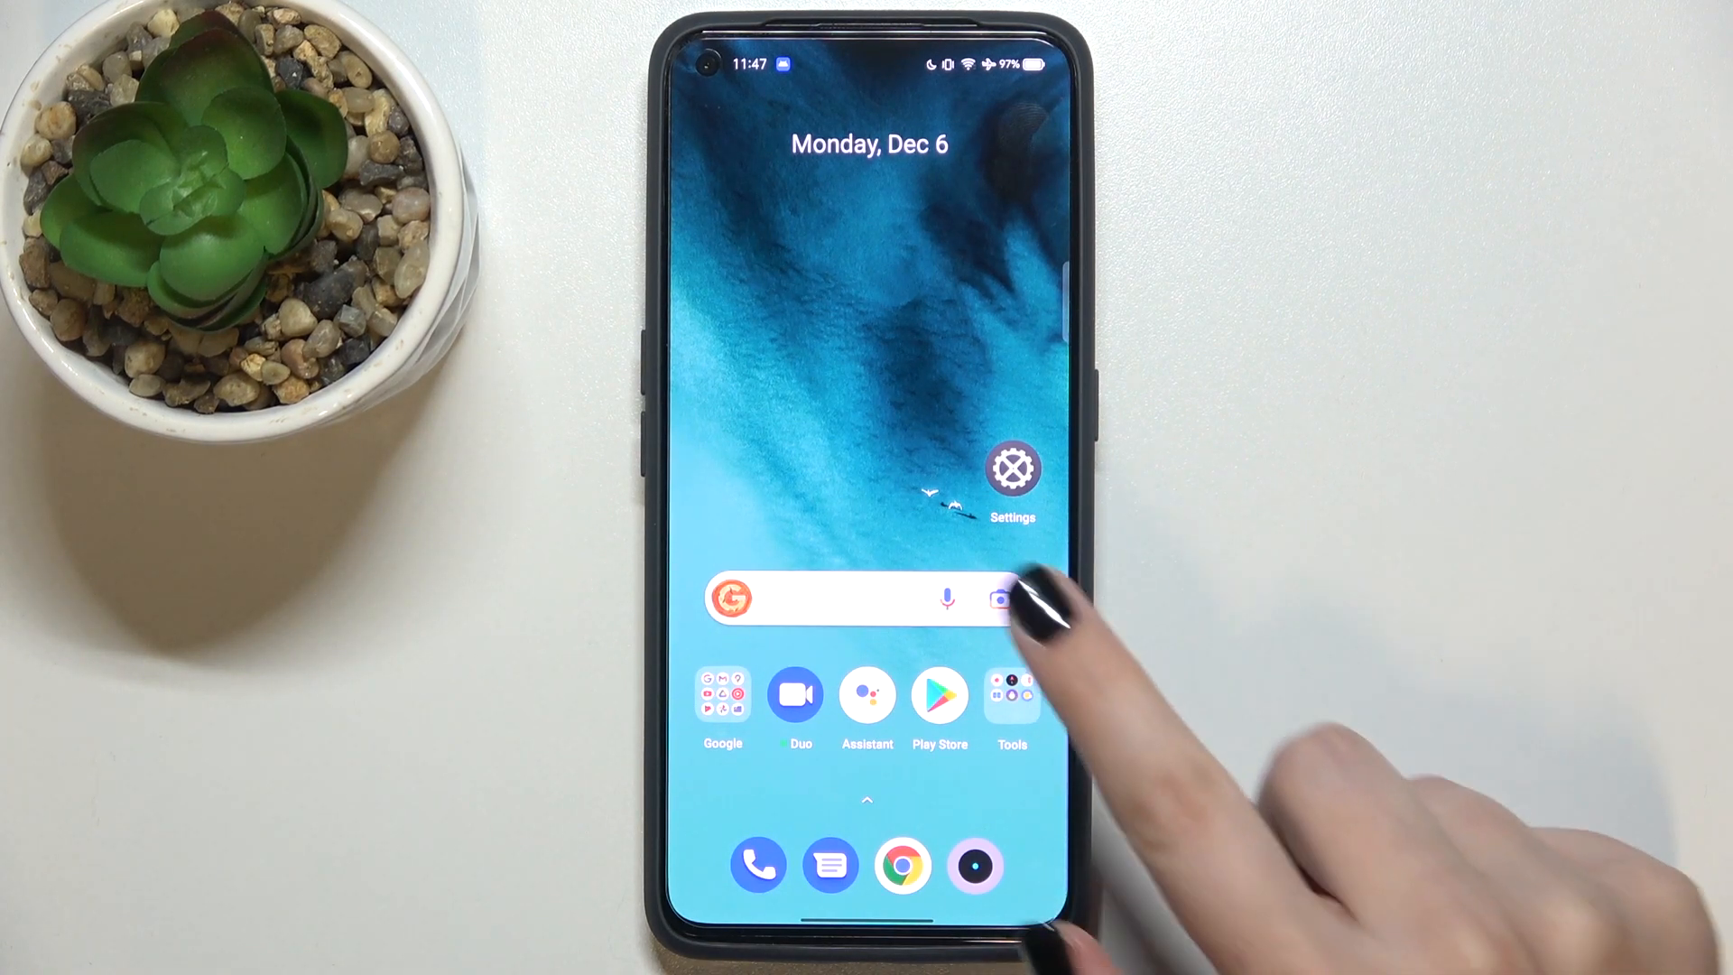
# - Launch the Settings app from the home screen
pyautogui.click(1010, 464)
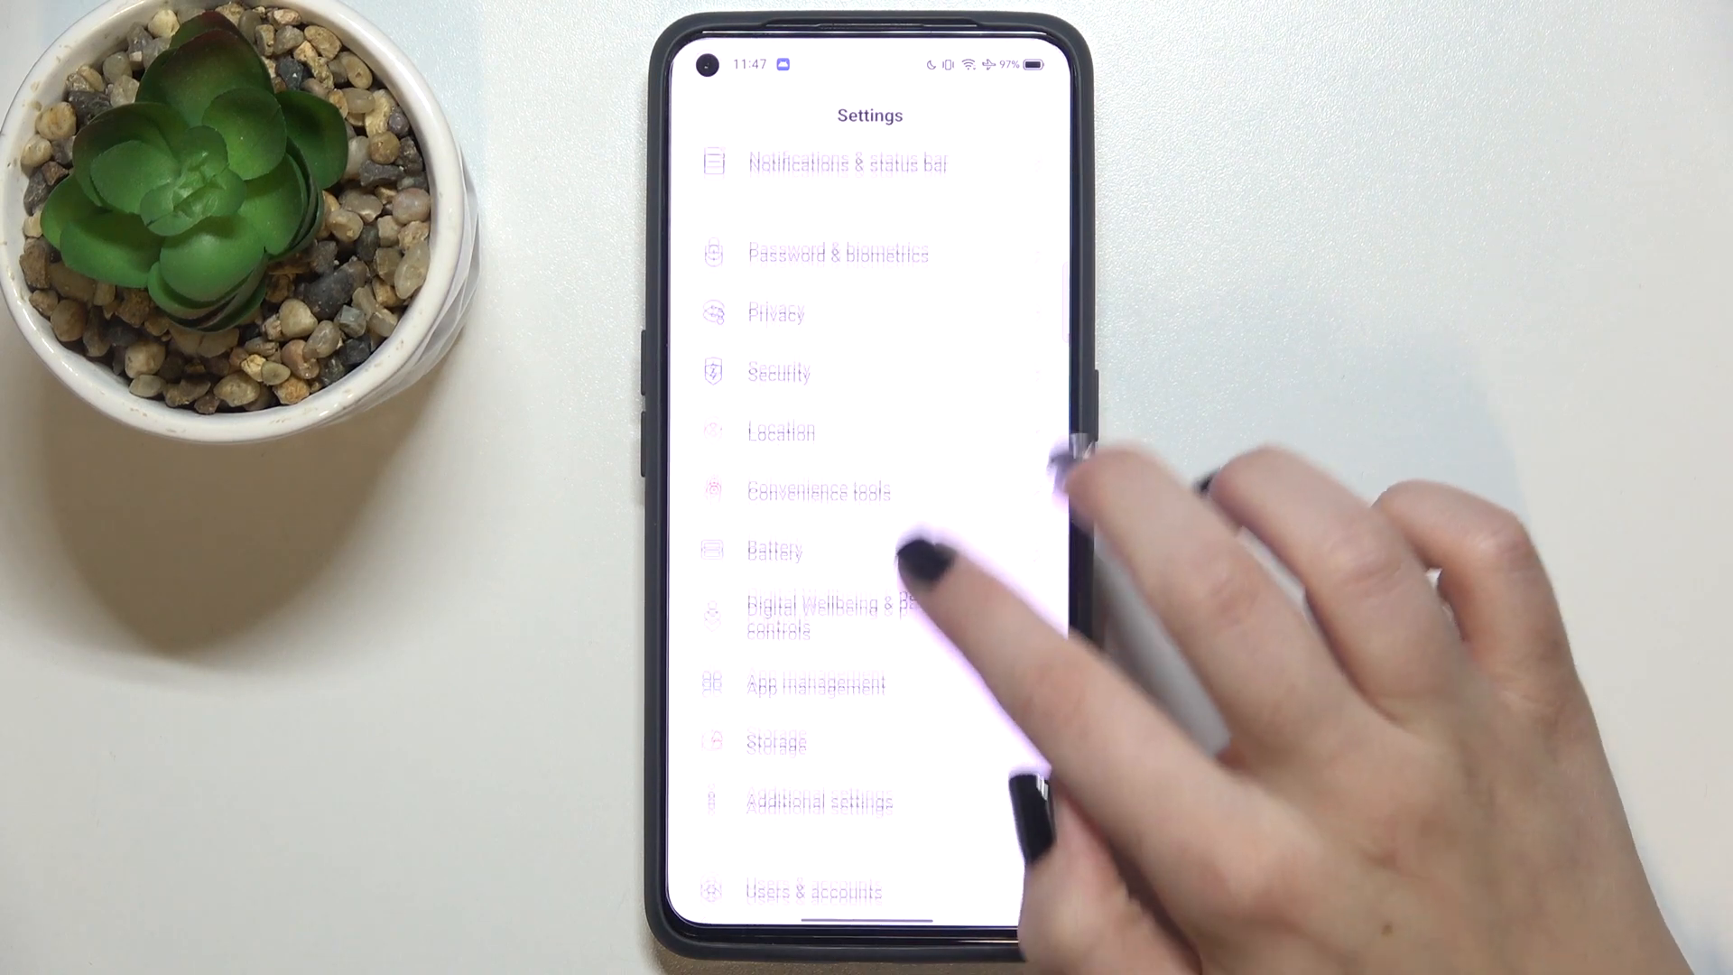
# - Go into Additional settings and scroll down until OTG connection is visible
pyautogui.click(819, 802)
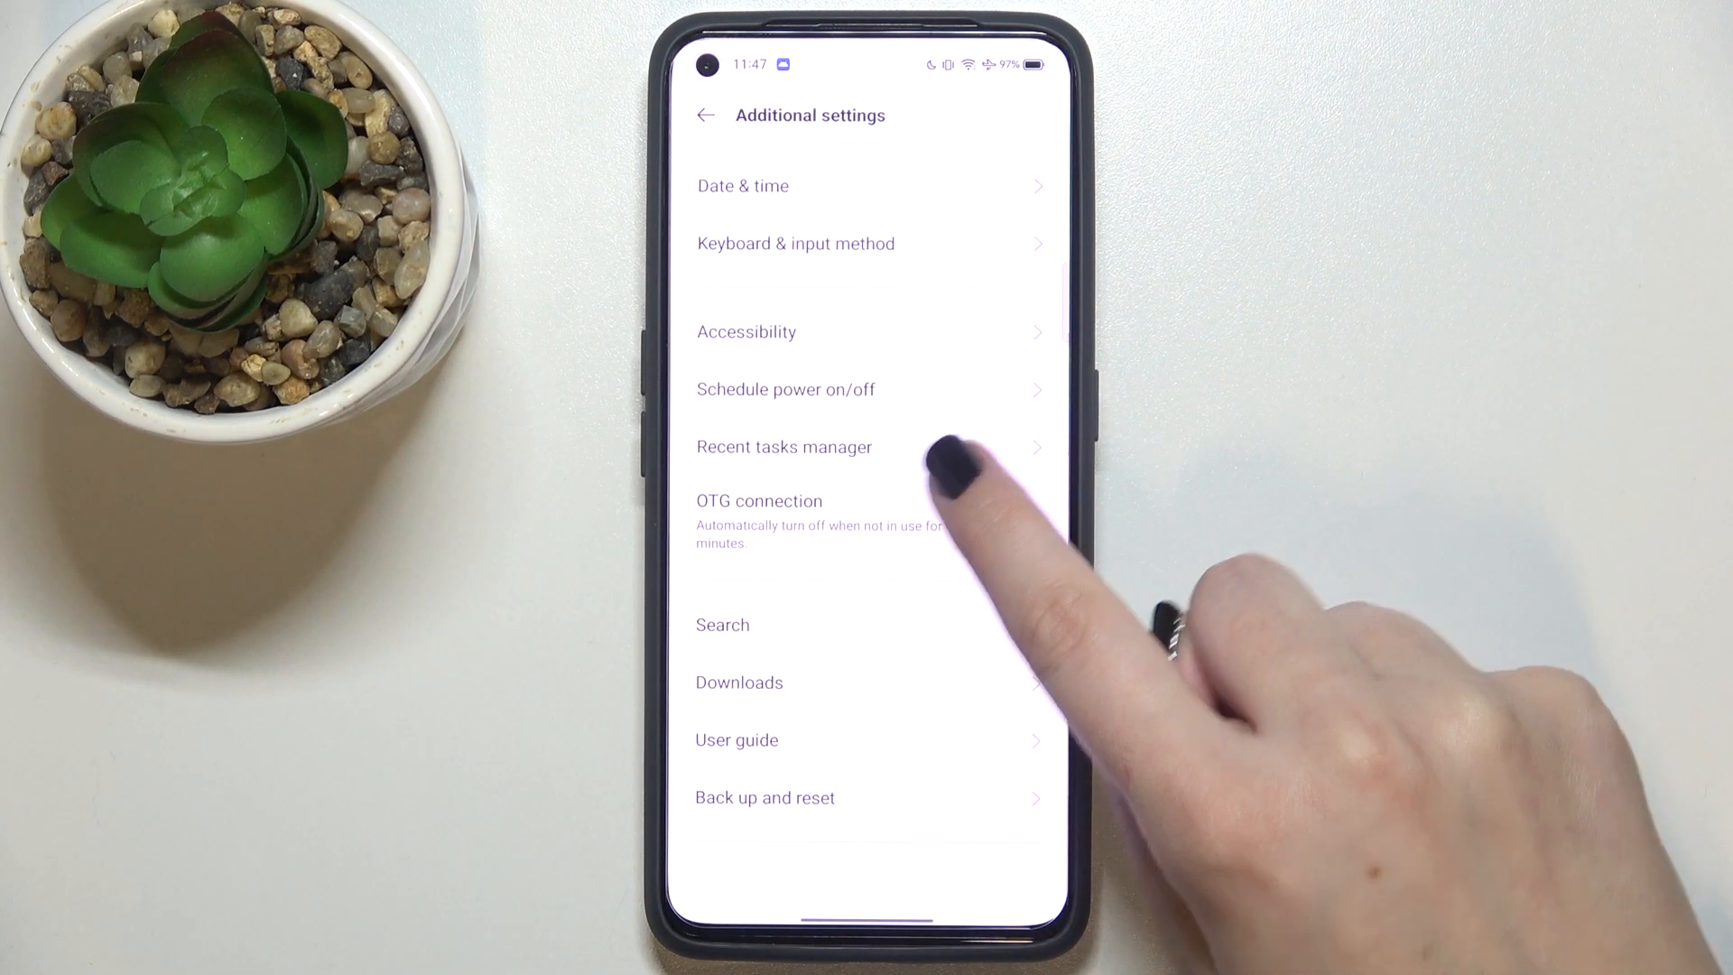
pyautogui.scroll(-3)
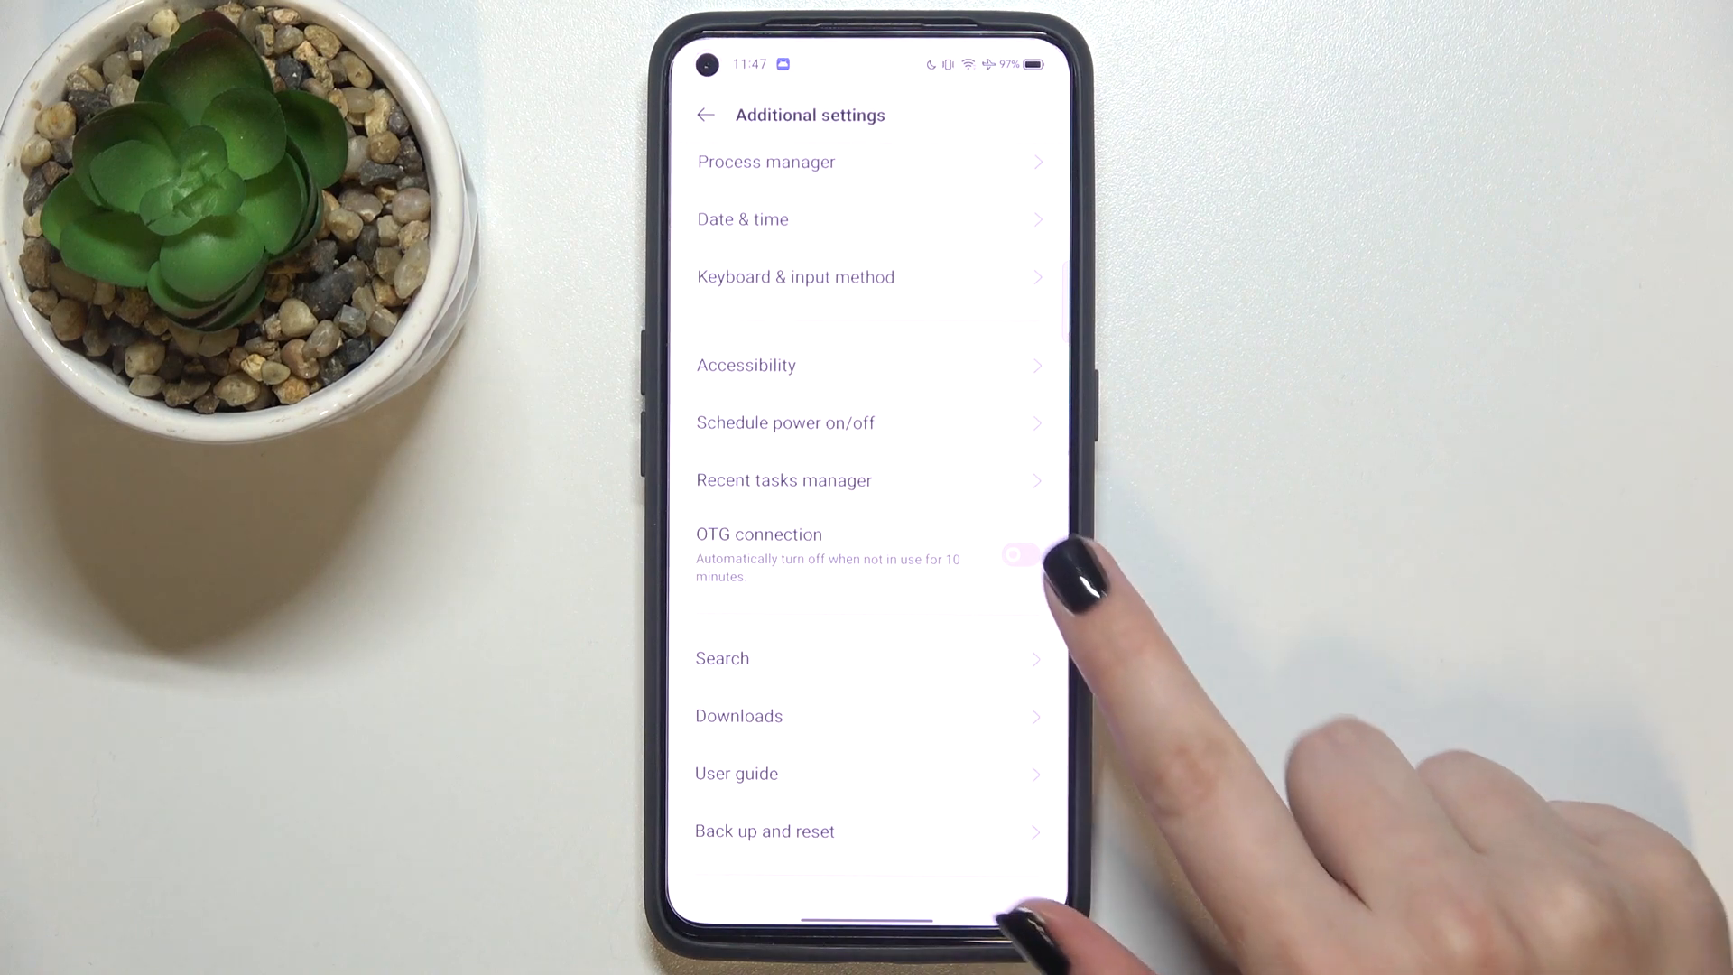
# - Switch OTG connection on, then switch it back off
pyautogui.click(1020, 554)
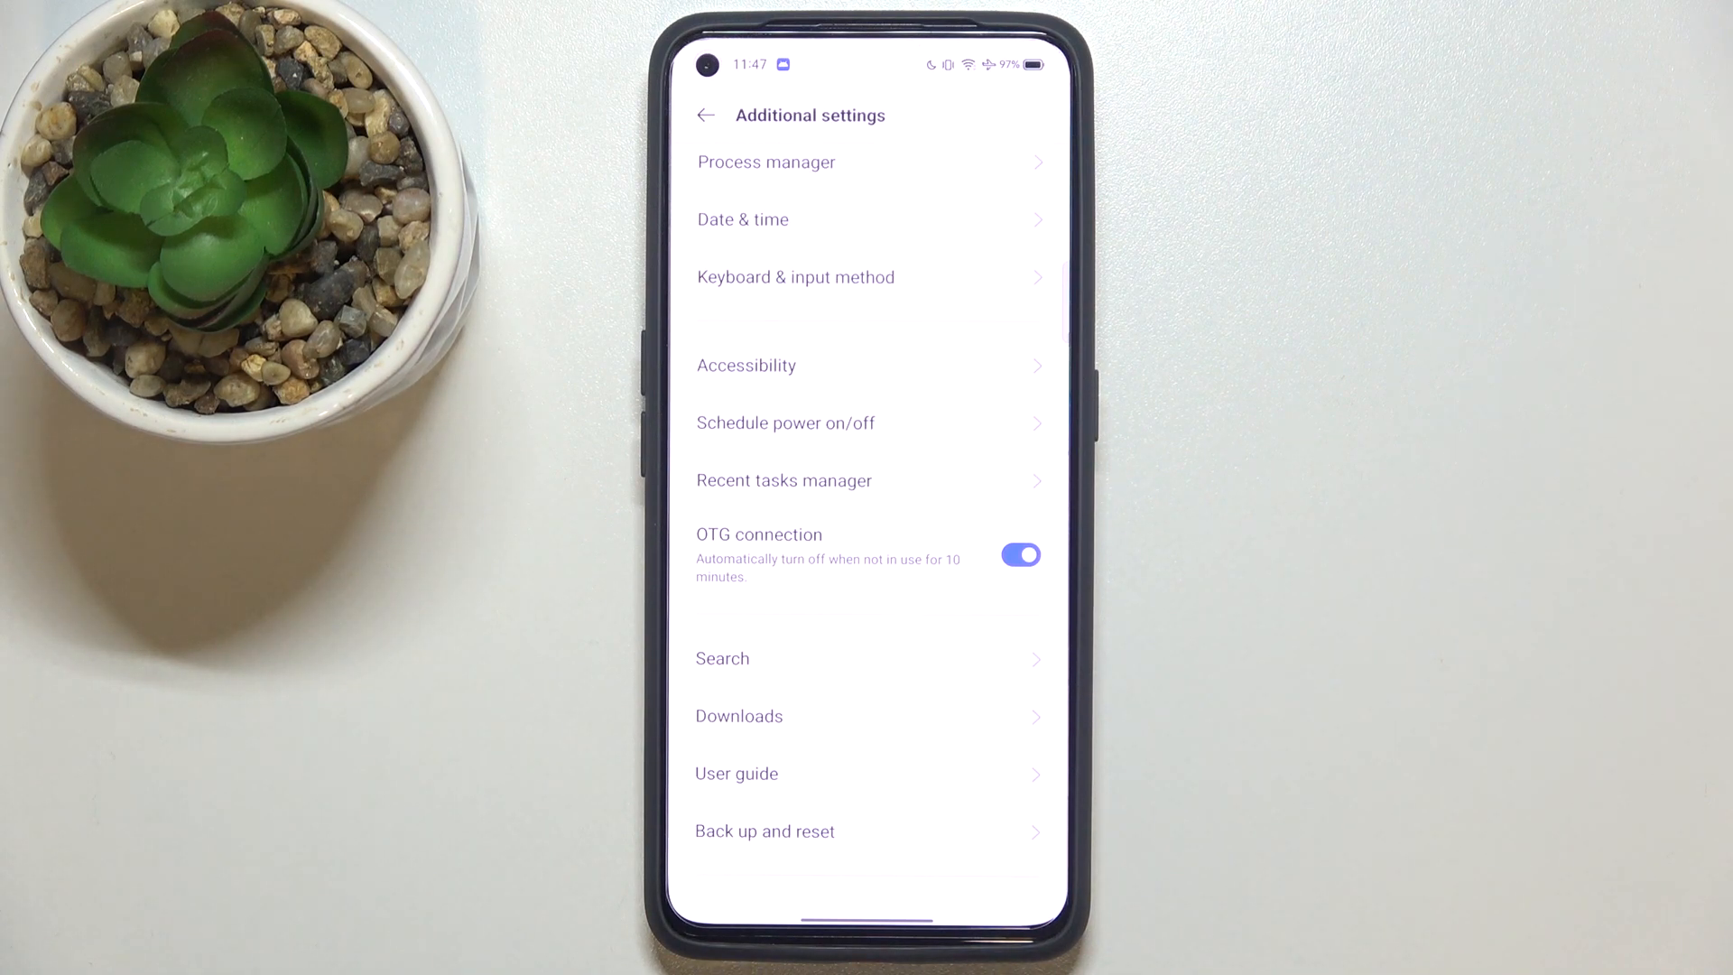
pyautogui.click(1018, 554)
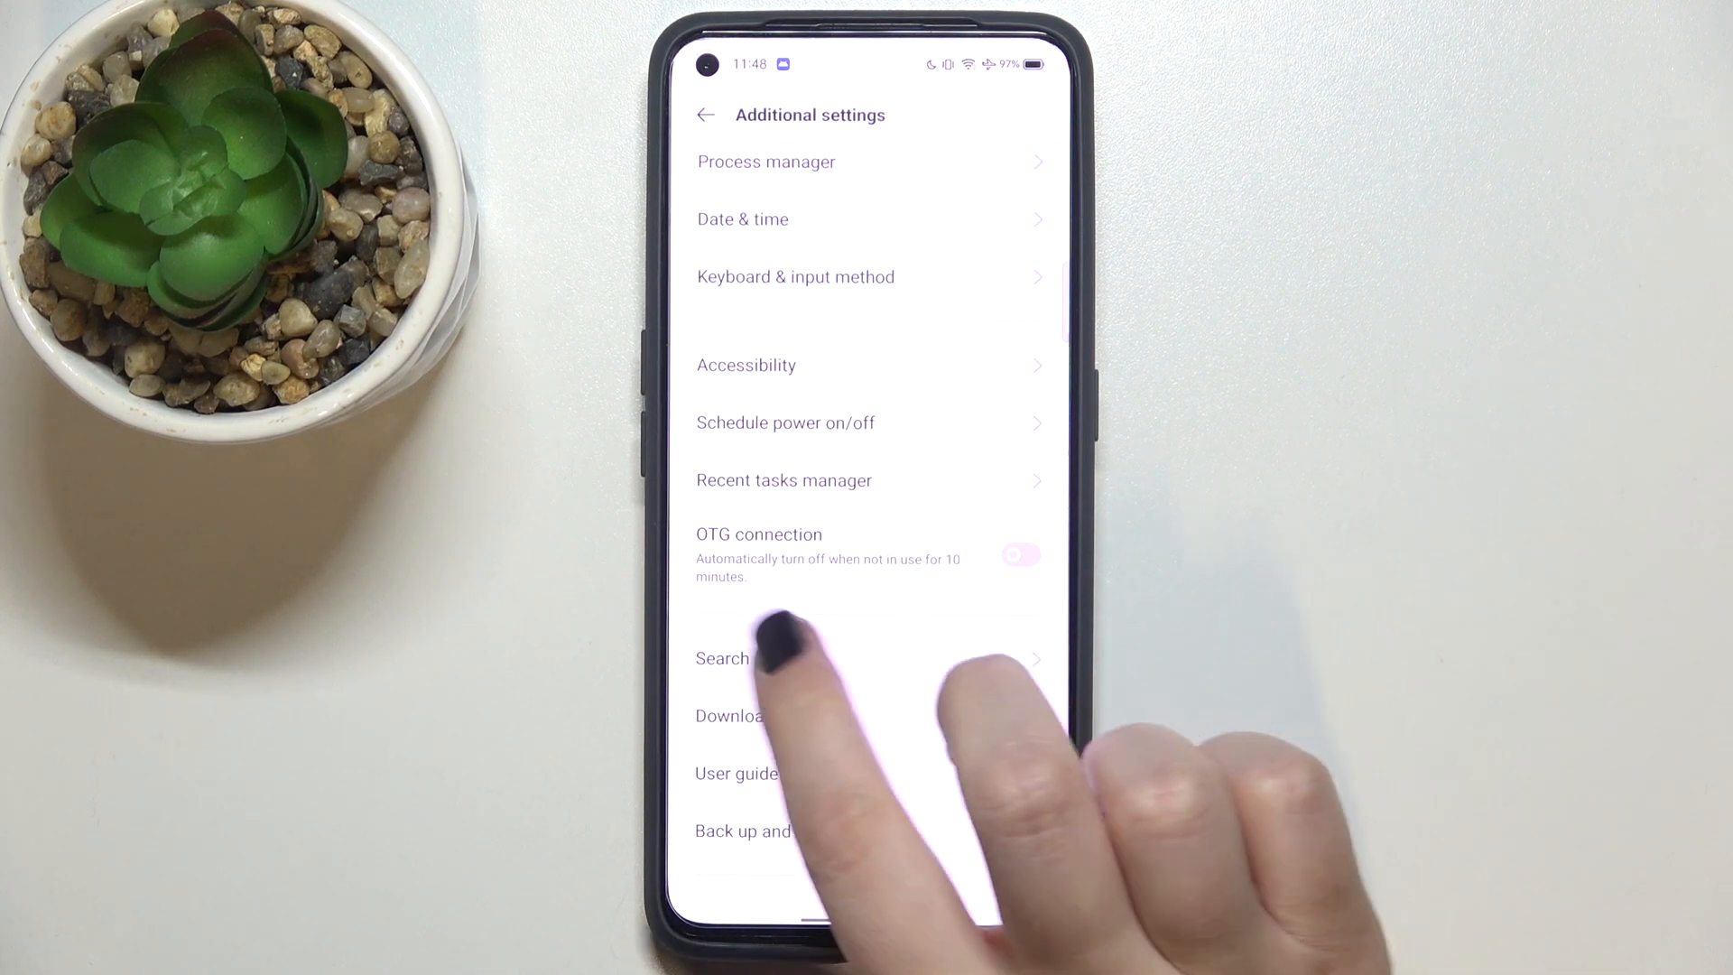